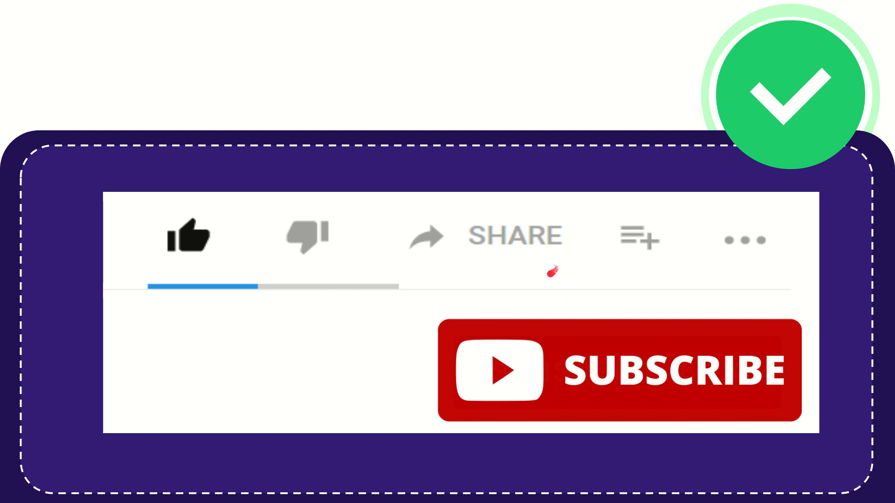
mouse_move(596, 260)
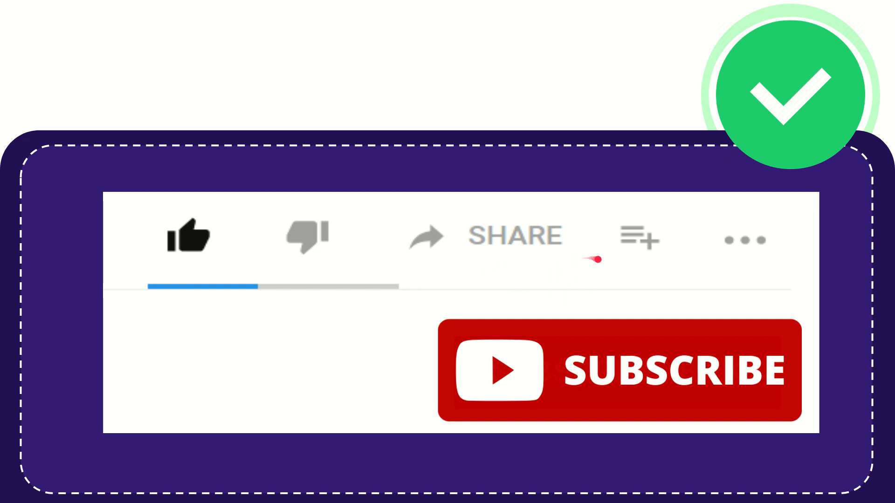